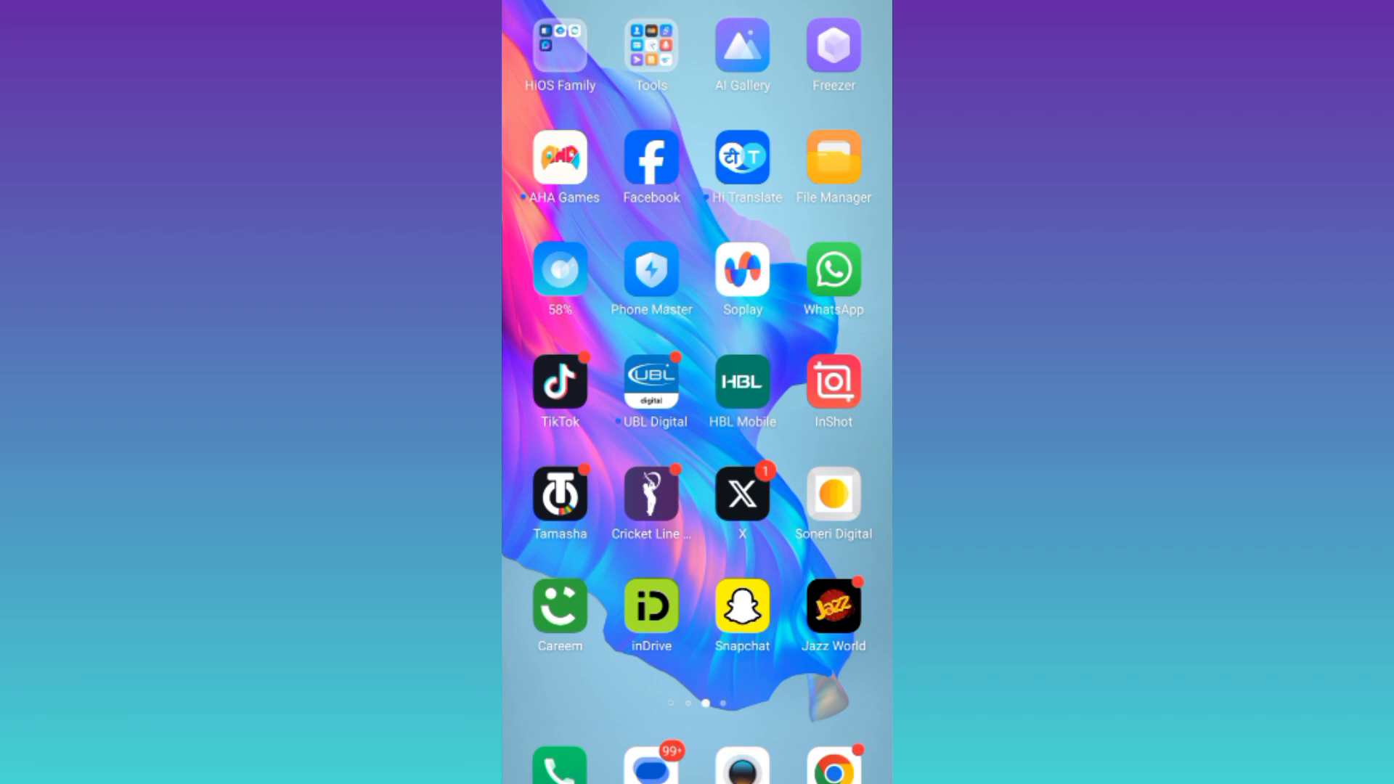
# Launch TikTok and reach Settings and privacy through the profile menu.
pyautogui.click(560, 381)
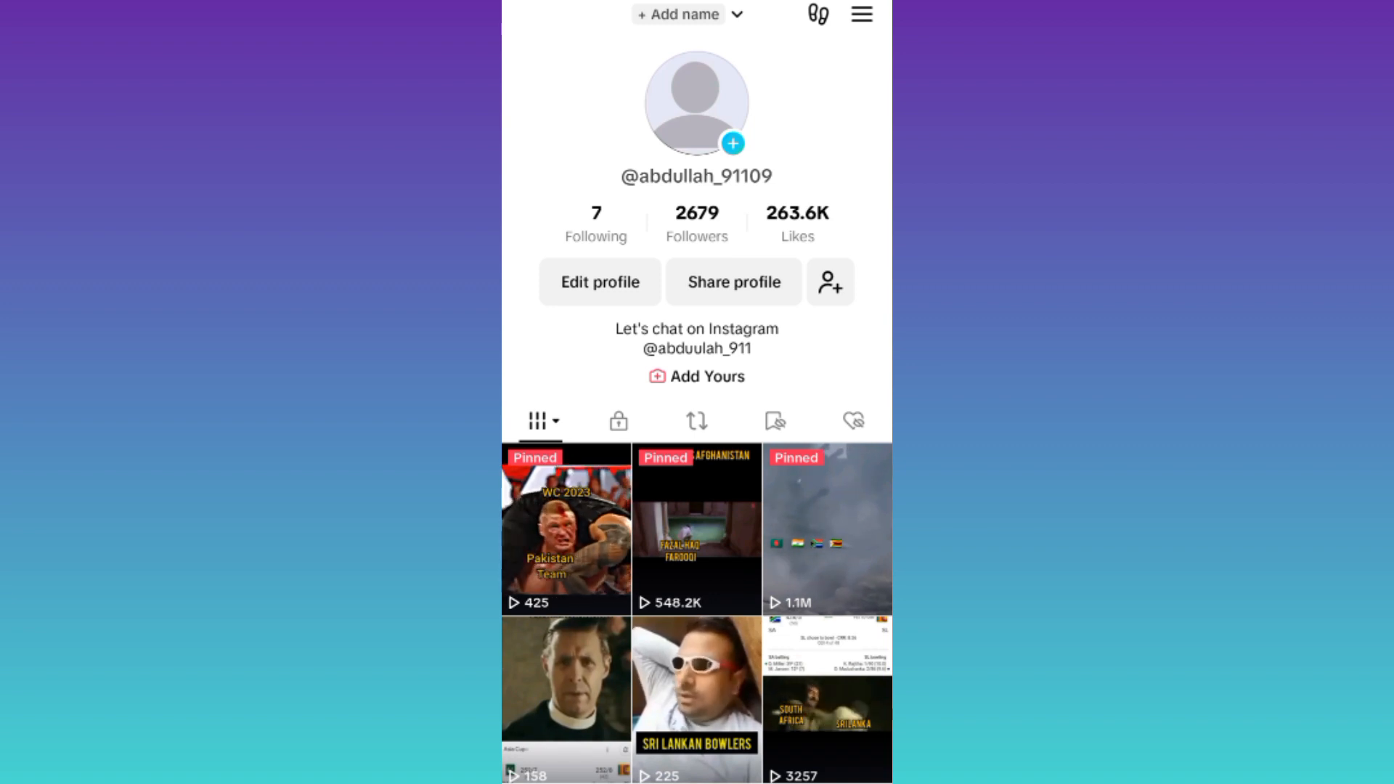
pyautogui.click(859, 16)
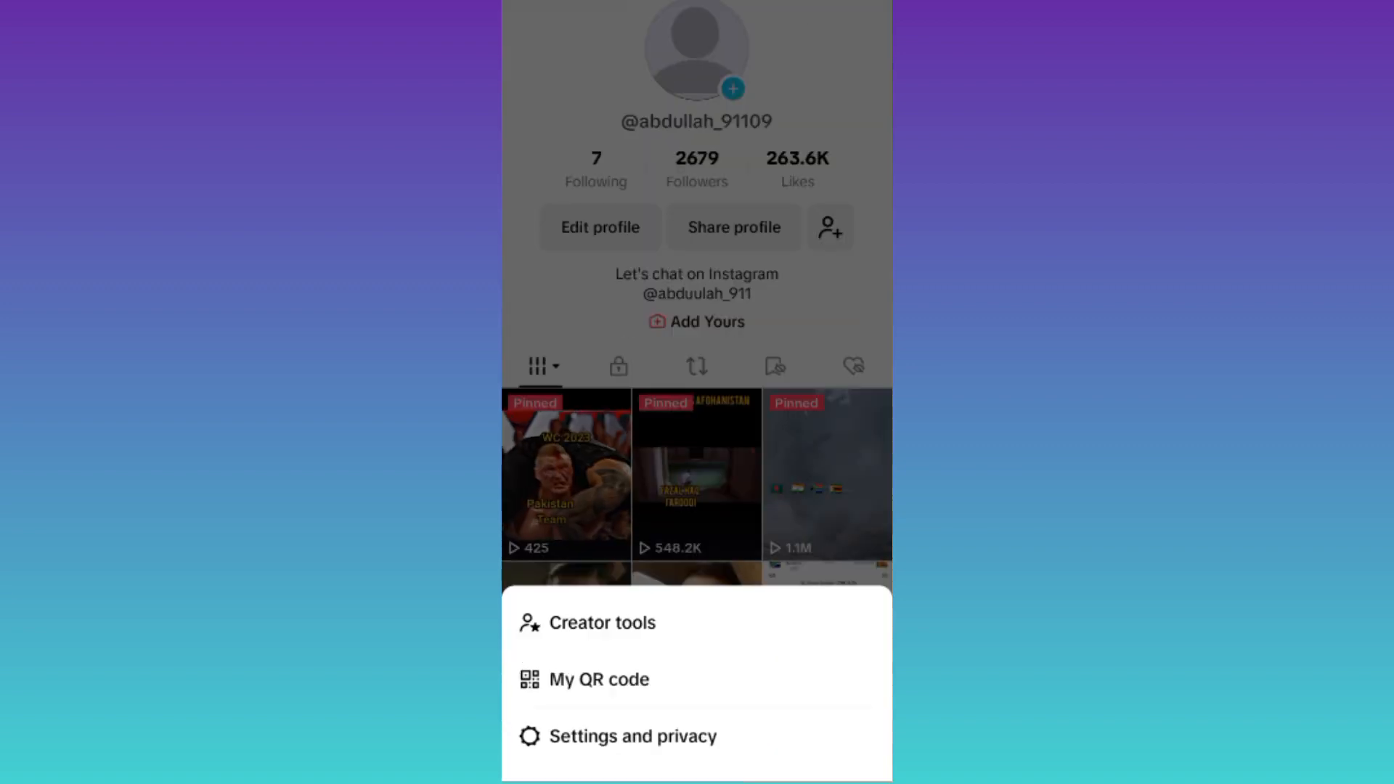
pyautogui.click(627, 736)
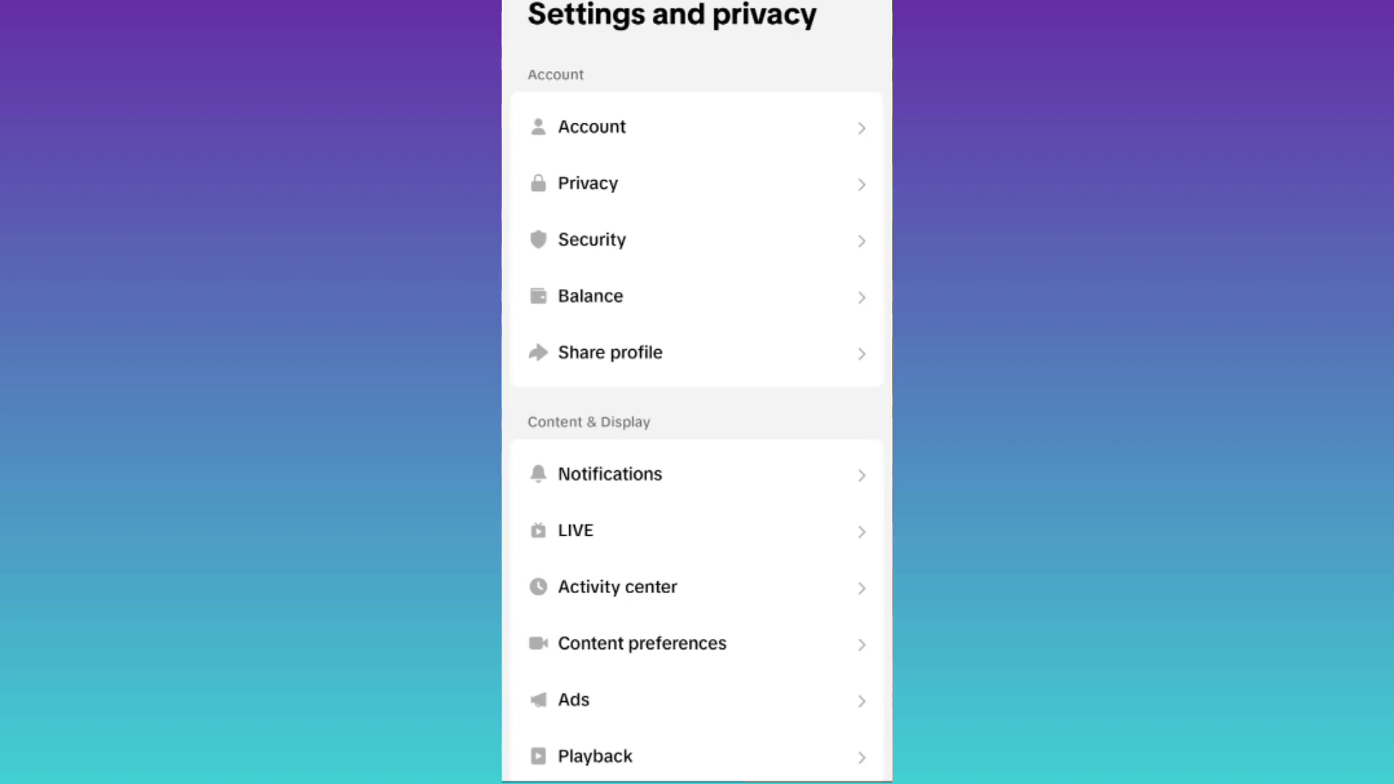
# From Report a problem, choose a help topic and request 'Need more help?' to get the feedback form.
pyautogui.scroll(-3)
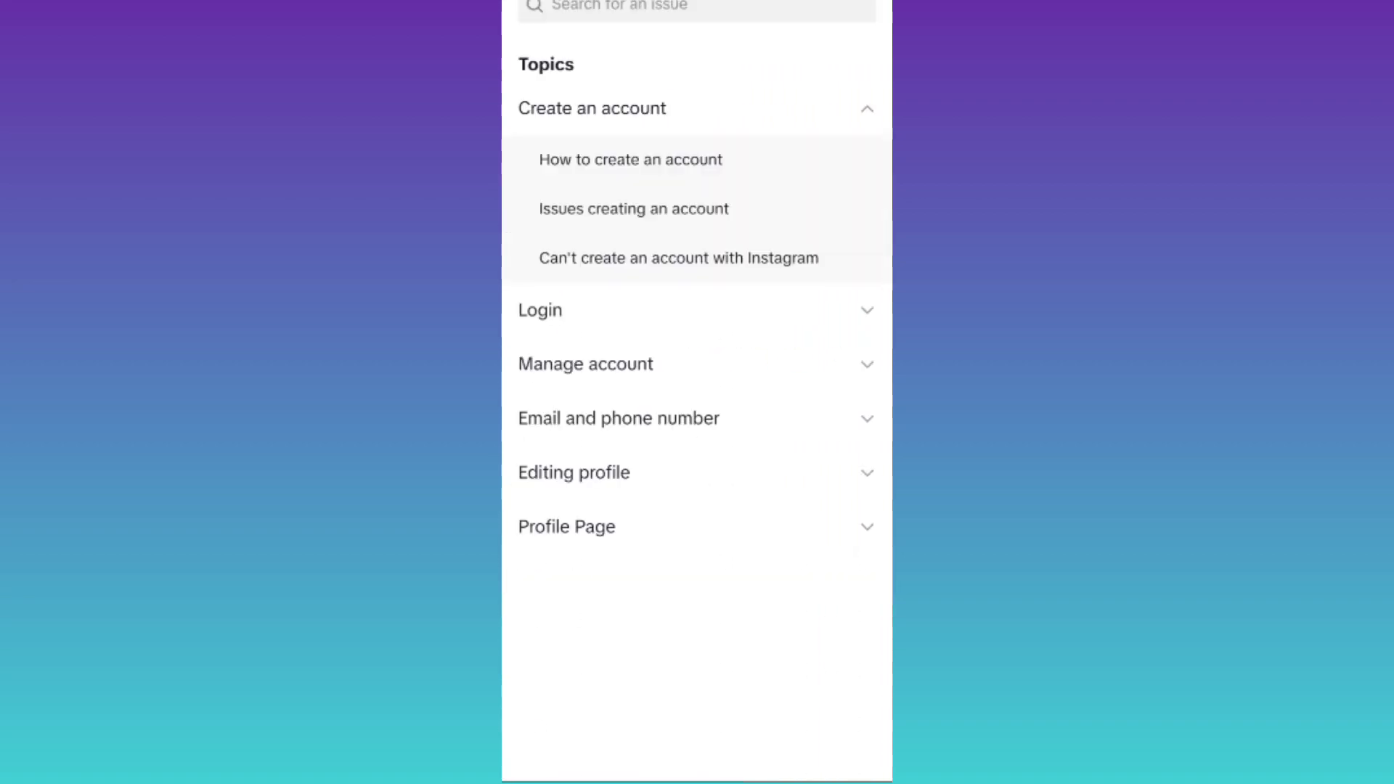
pyautogui.click(566, 527)
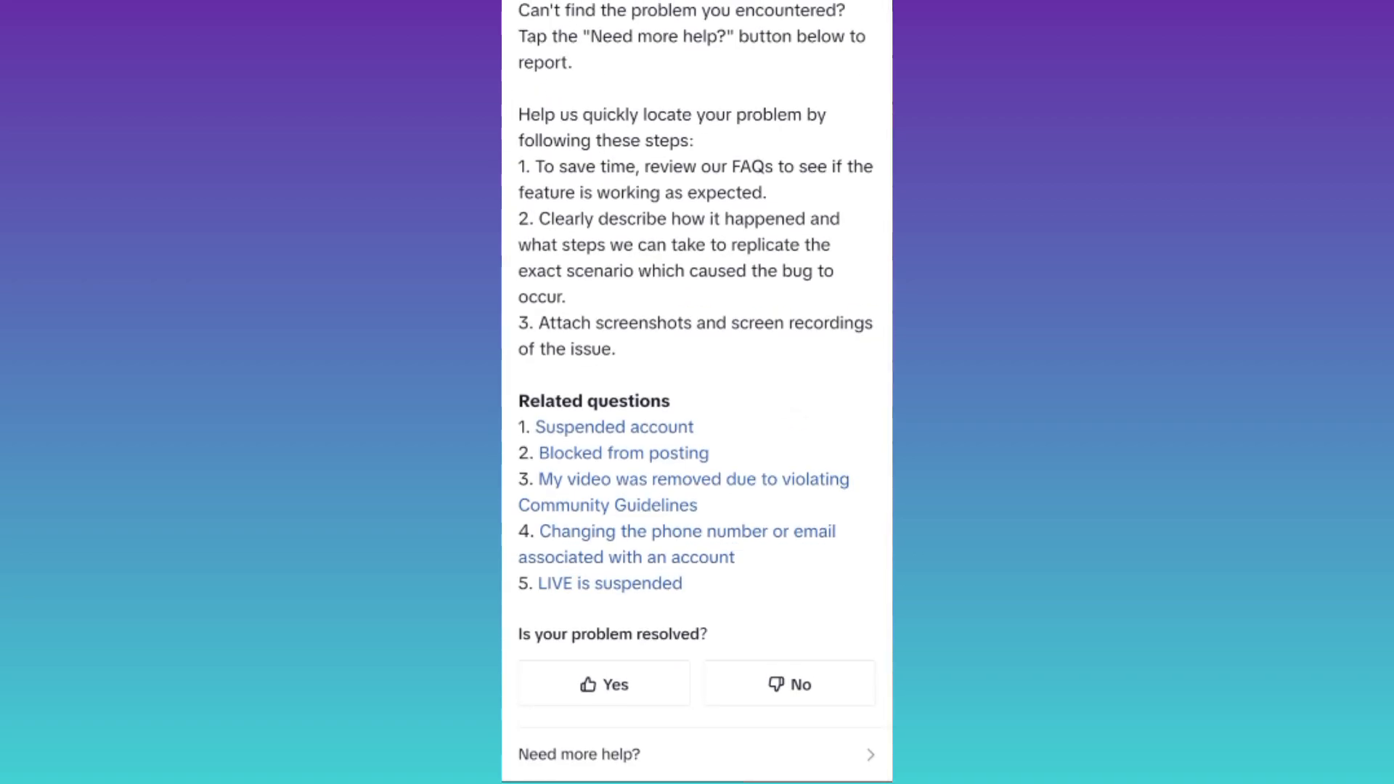
pyautogui.click(581, 773)
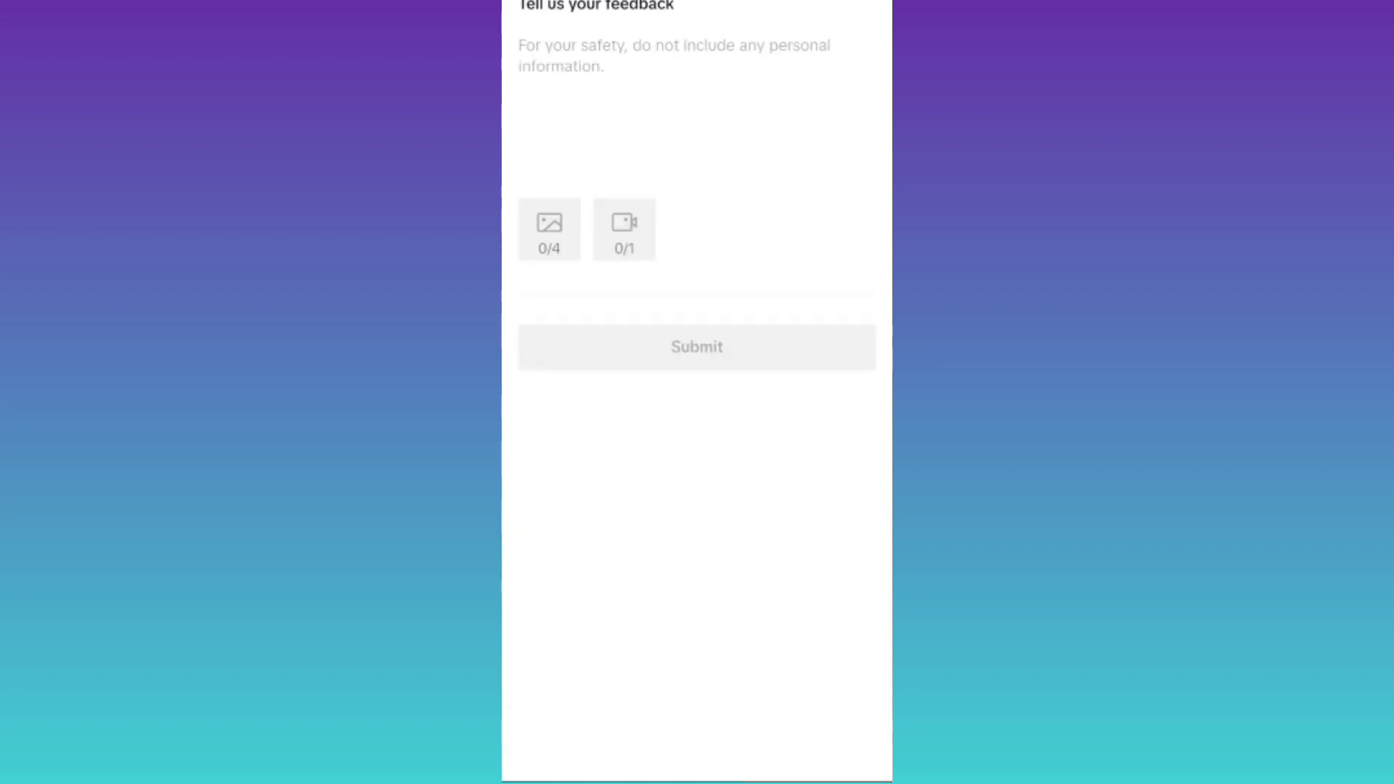